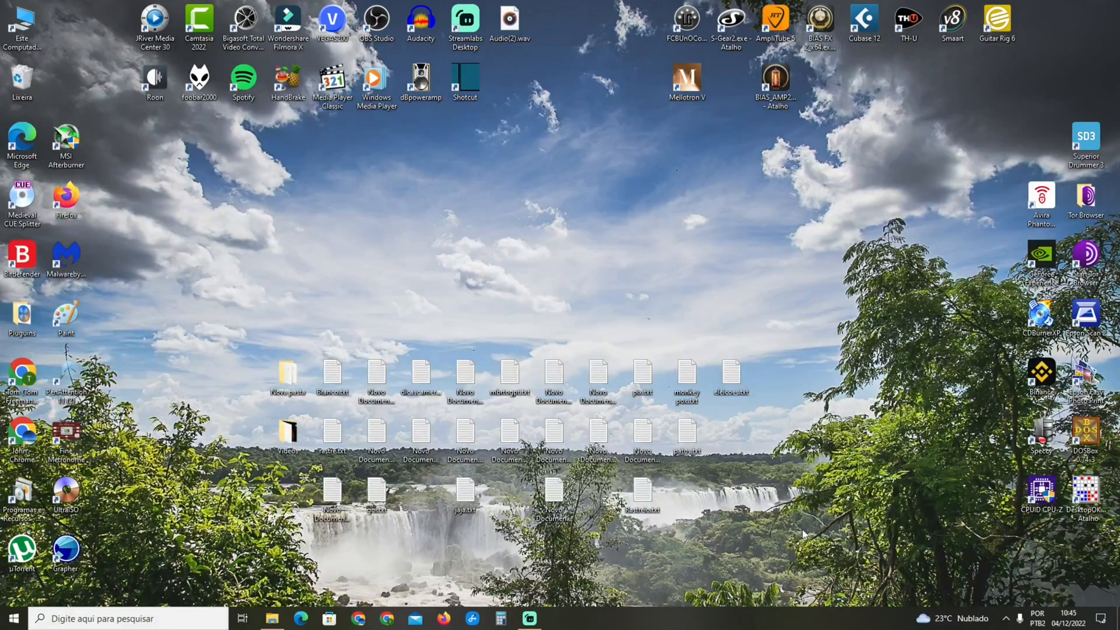
pyautogui.moveTo(550, 620)
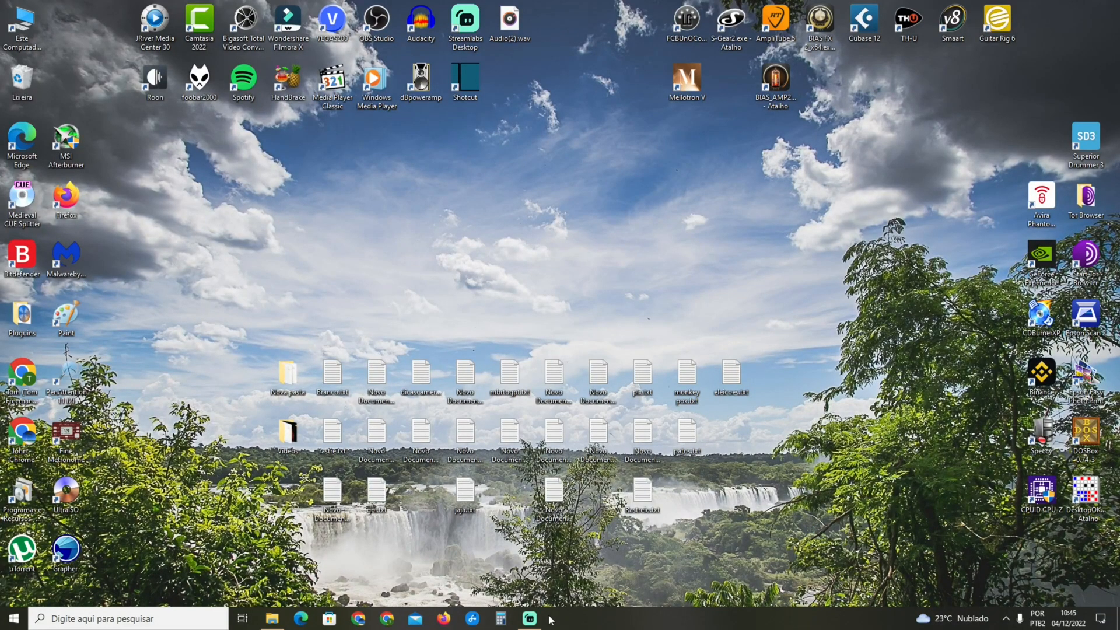
# Bring the Streamlabs Desktop window up from the taskbar.
pyautogui.click(529, 619)
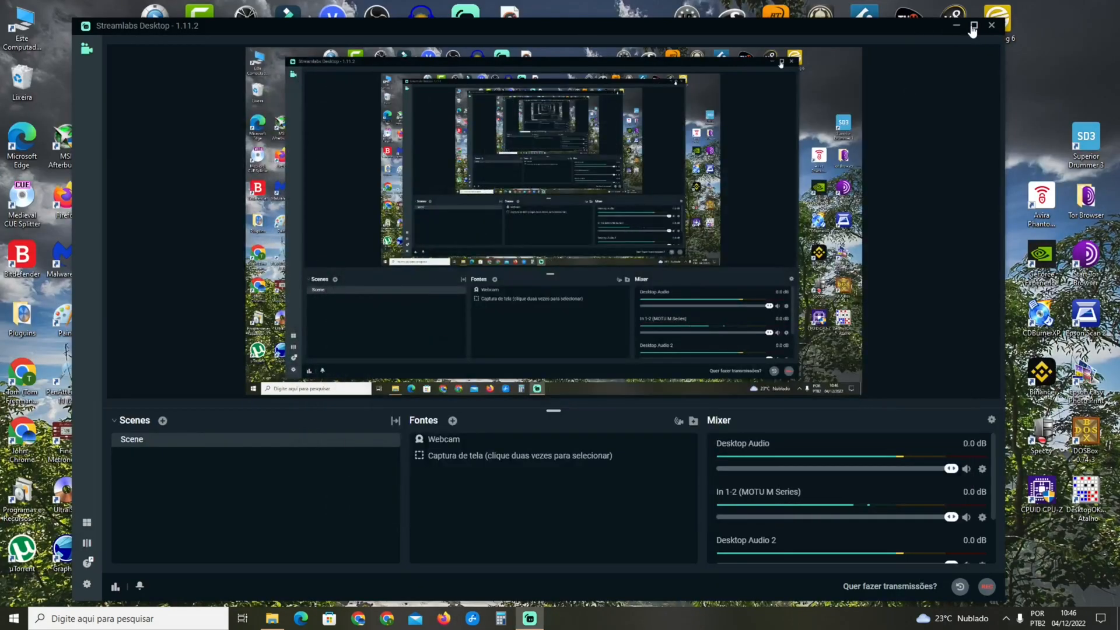
pyautogui.click(973, 25)
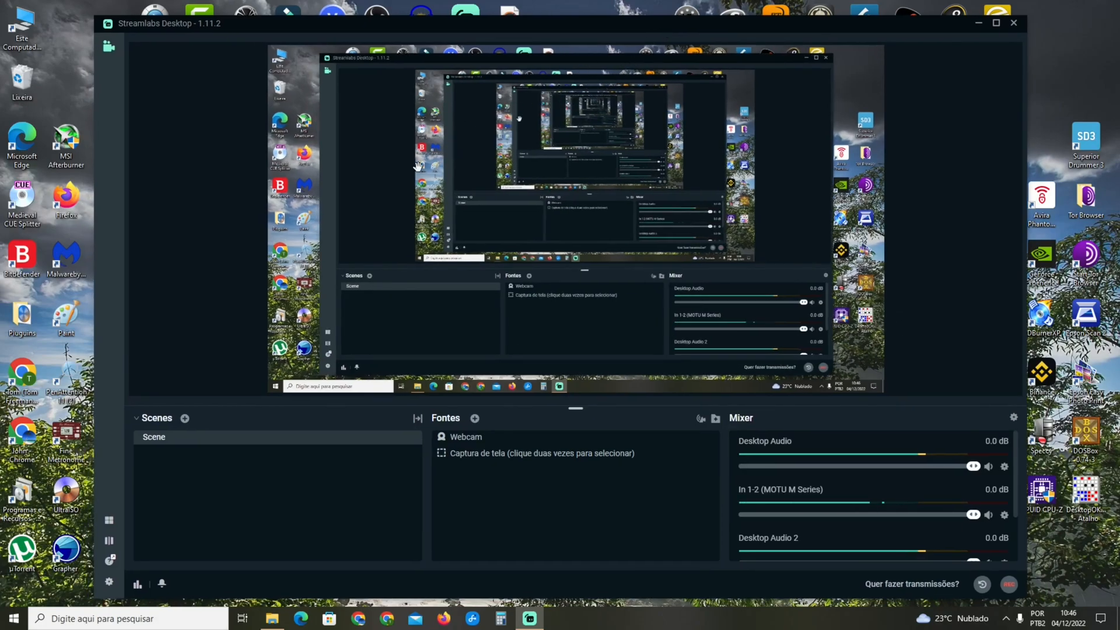
pyautogui.moveTo(203, 515)
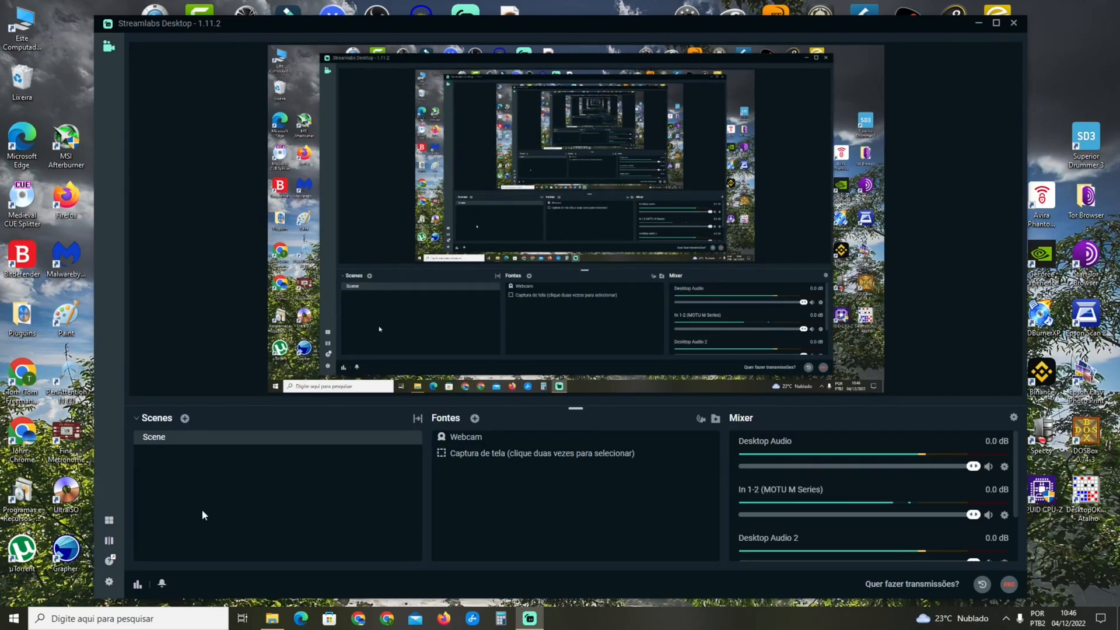
pyautogui.moveTo(109, 582)
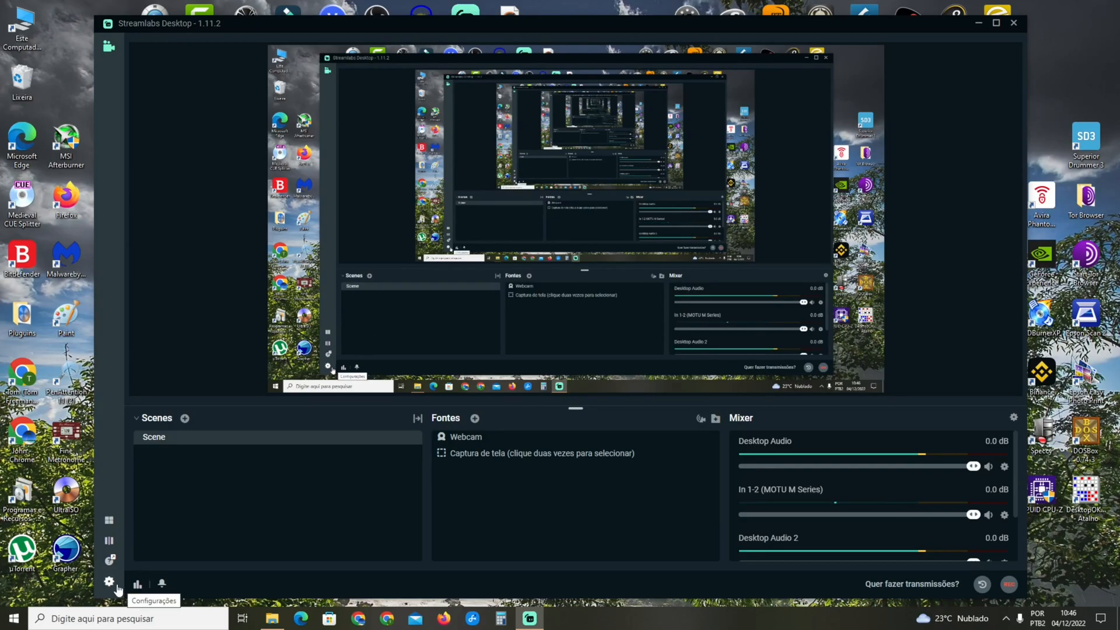
# In Settings > Saída, switch Modo de Saída to Advanced.
pyautogui.click(108, 581)
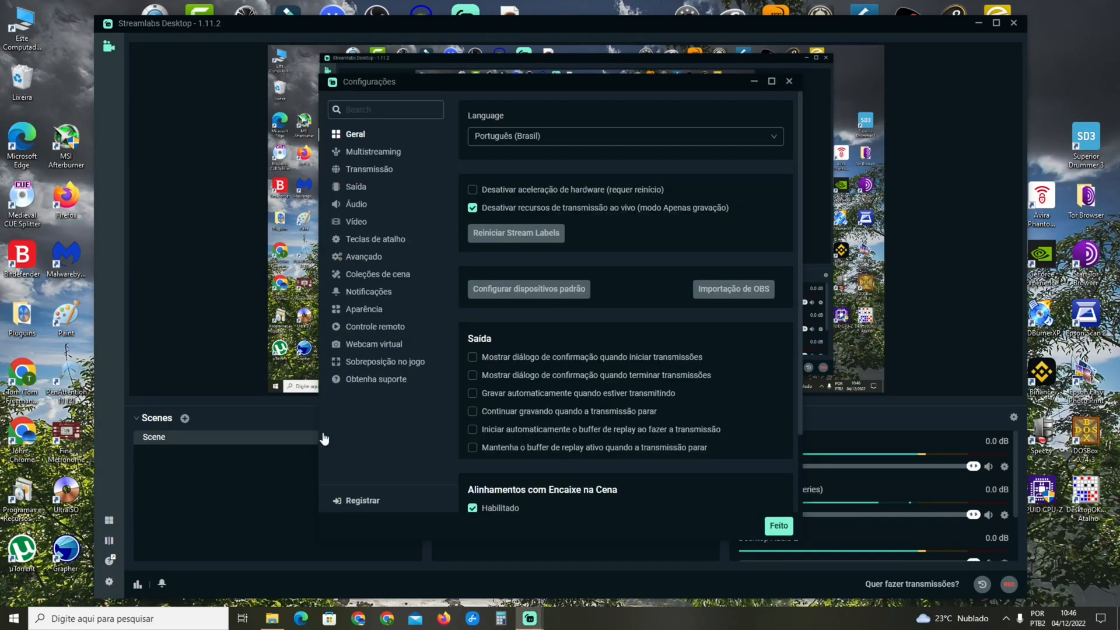
pyautogui.click(356, 186)
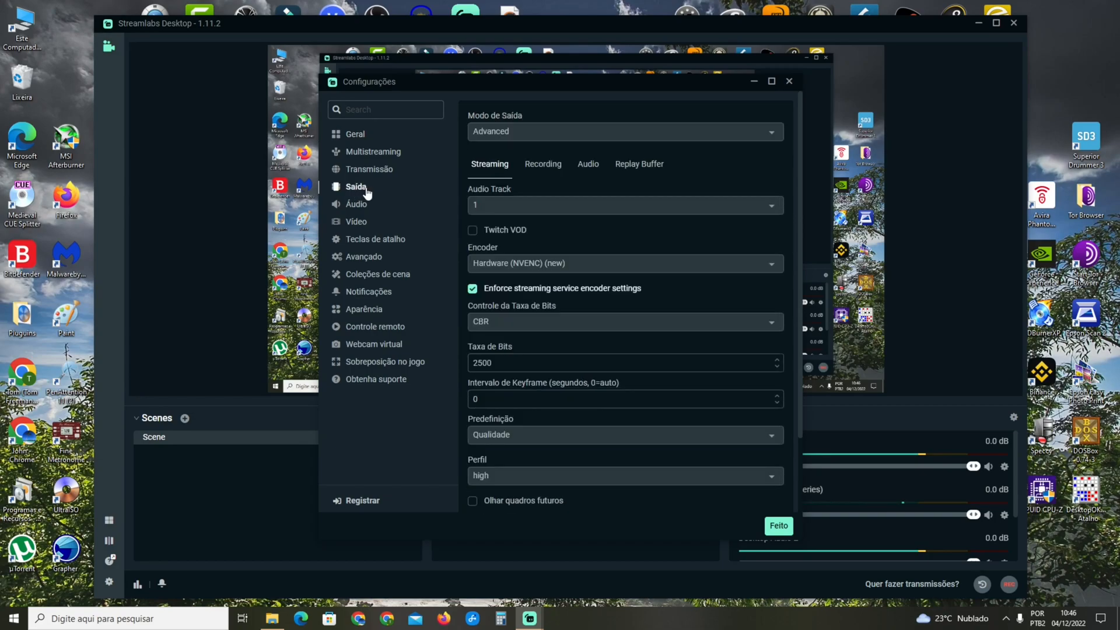
pyautogui.click(624, 131)
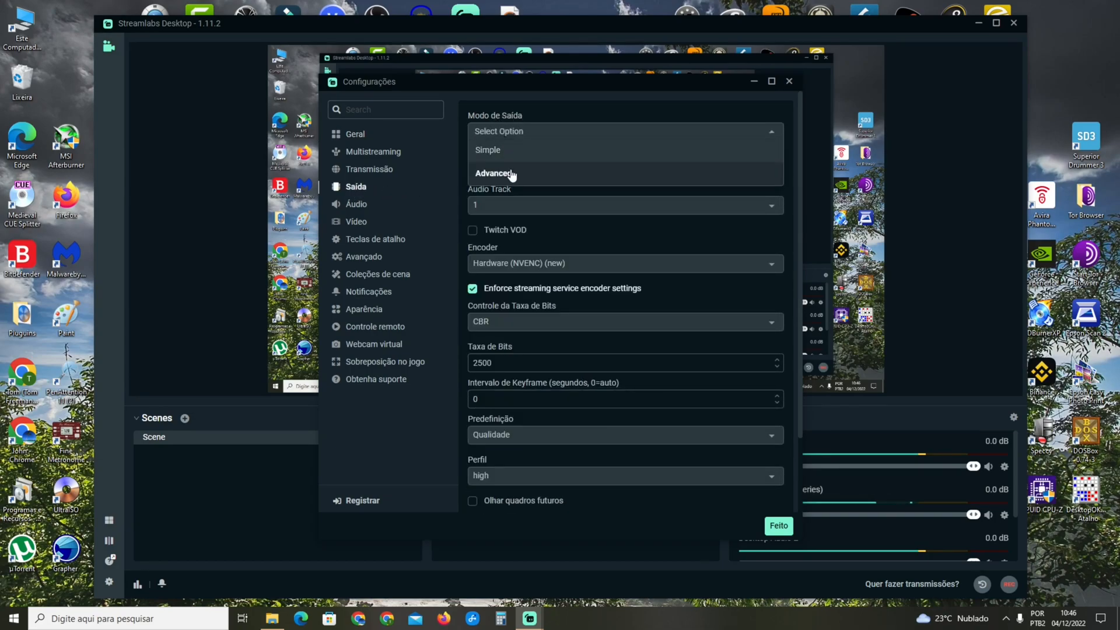
pyautogui.click(494, 173)
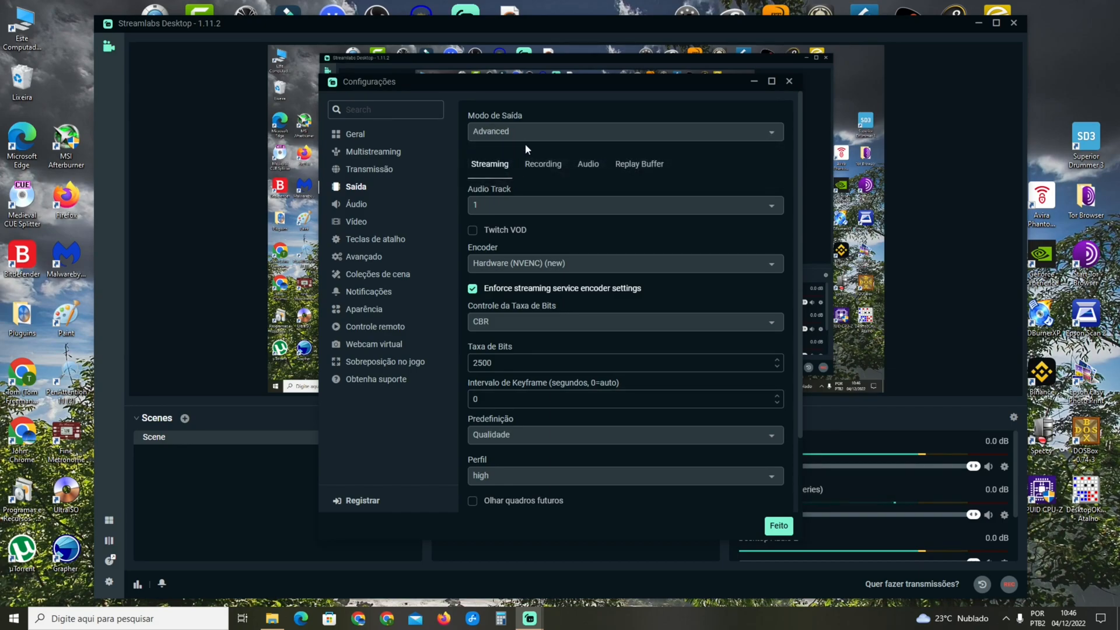
# Choose the Hardware (NVENC) (new) encoder with Qualidade preset and high profile.
pyautogui.click(623, 263)
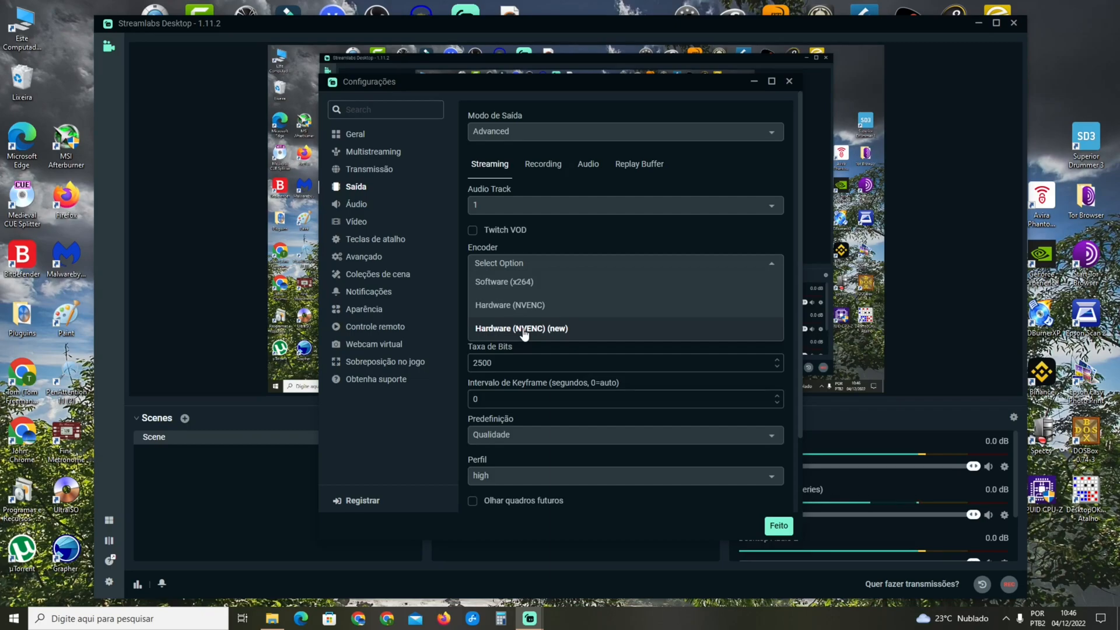
pyautogui.click(521, 328)
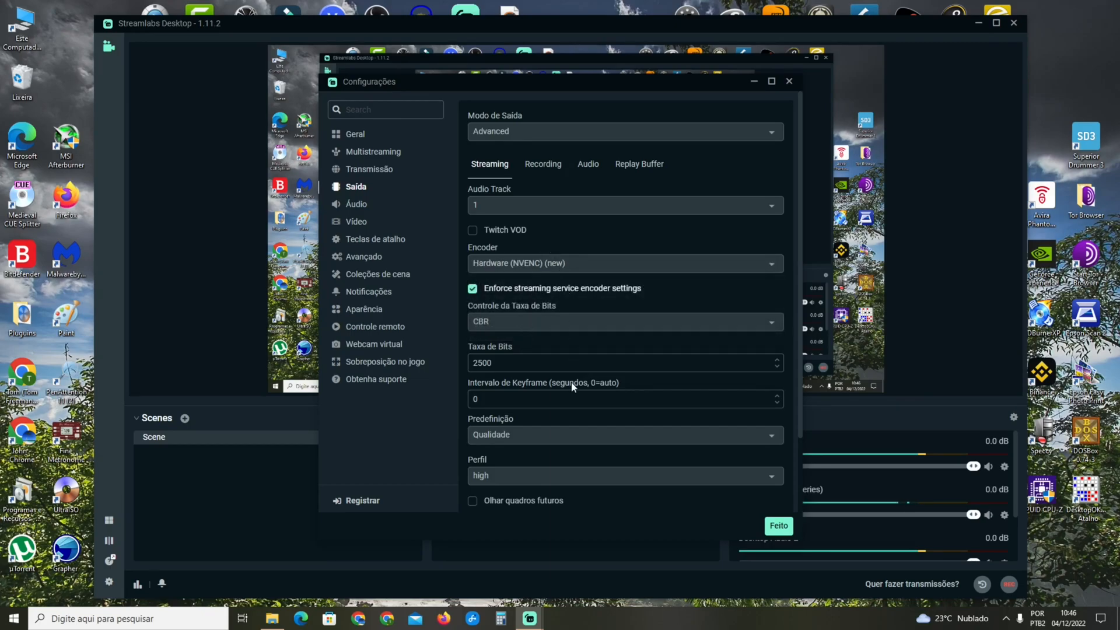
pyautogui.scroll(-3)
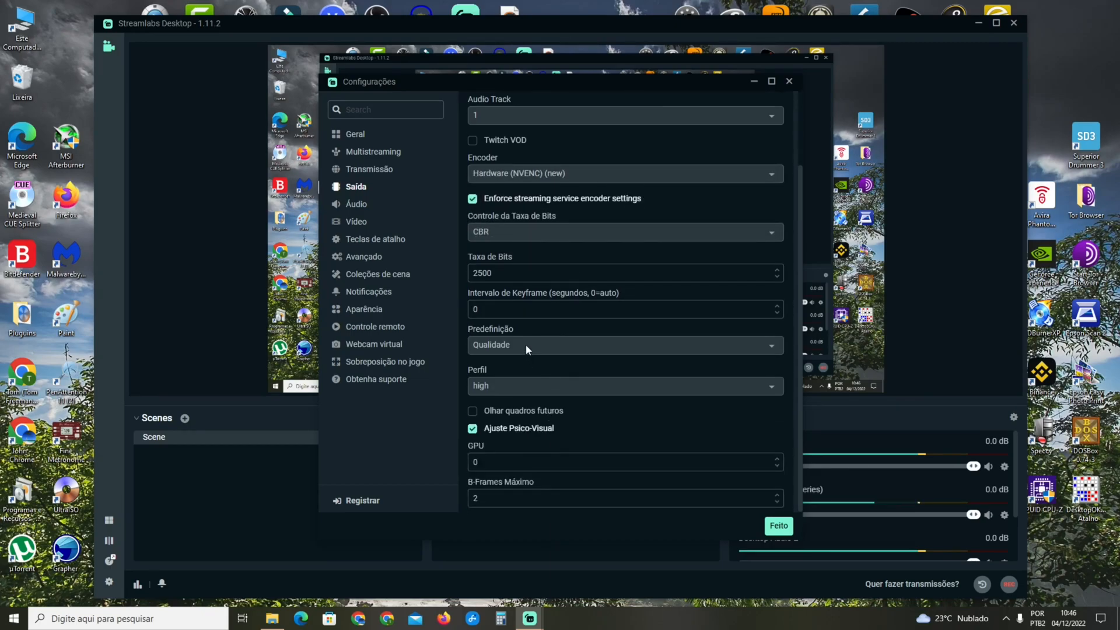
pyautogui.click(623, 345)
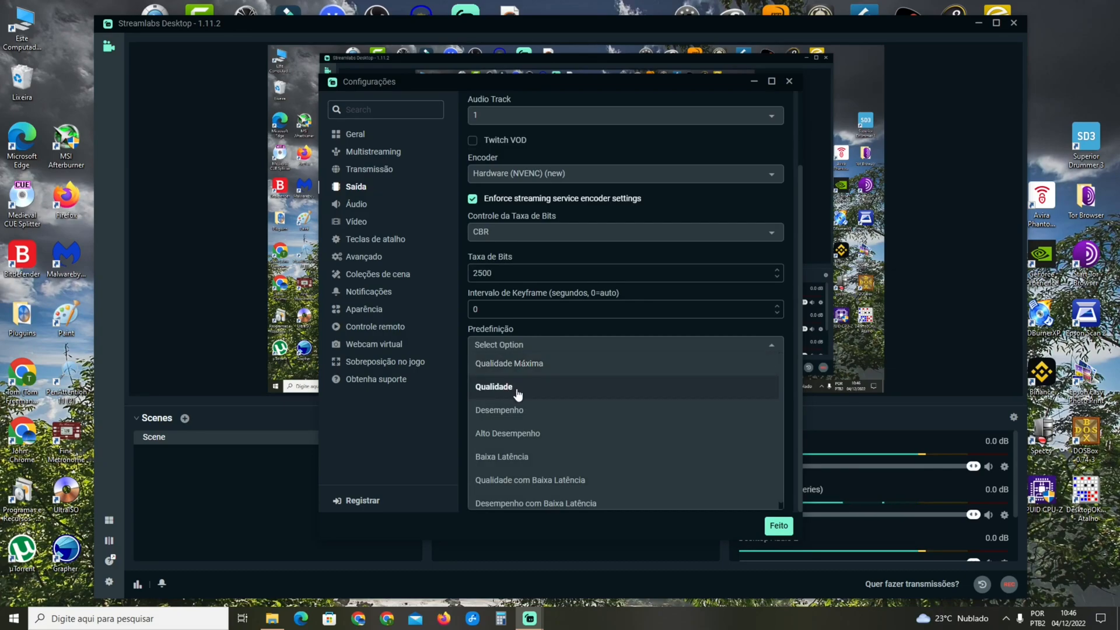
pyautogui.click(492, 386)
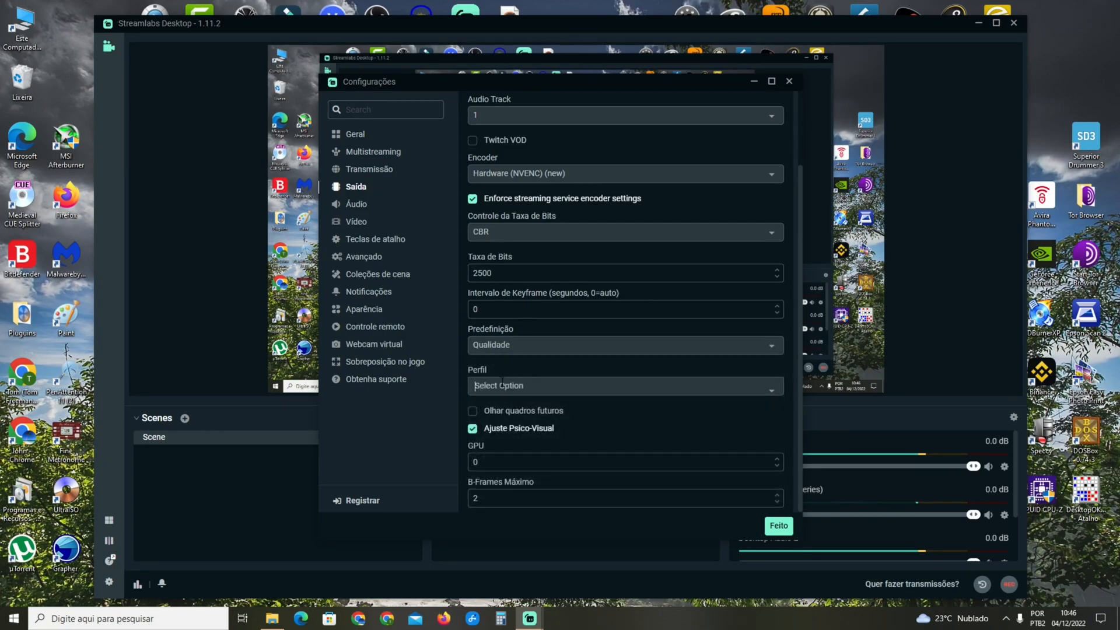
pyautogui.click(623, 386)
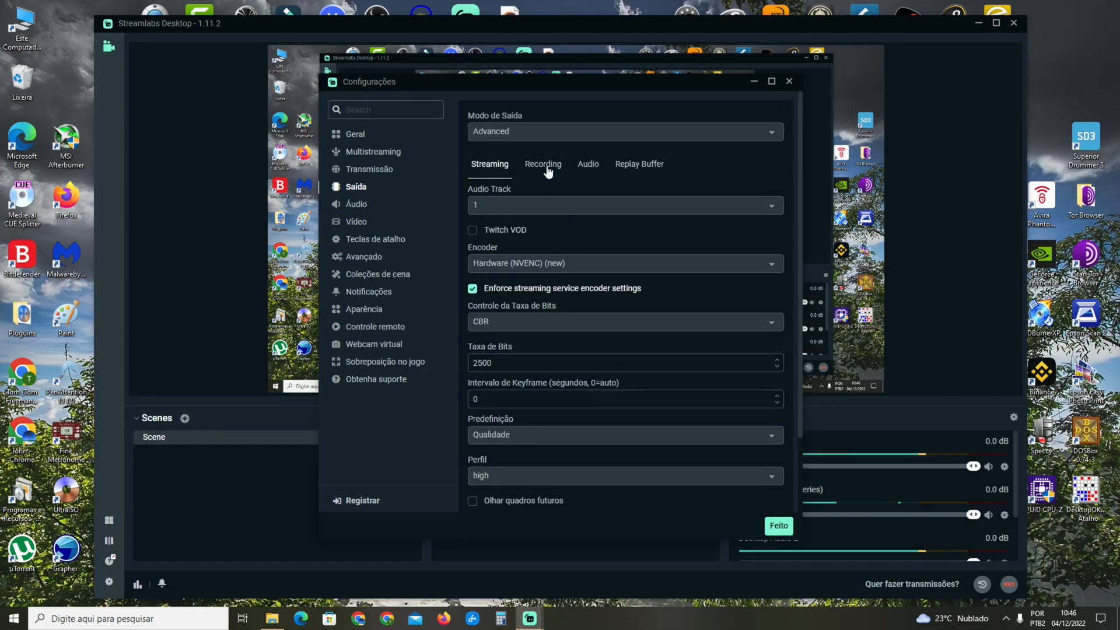
# Keep the audio bitrate of Faixa 1 and Faixa 2 at 320 in the advanced output.
pyautogui.click(542, 163)
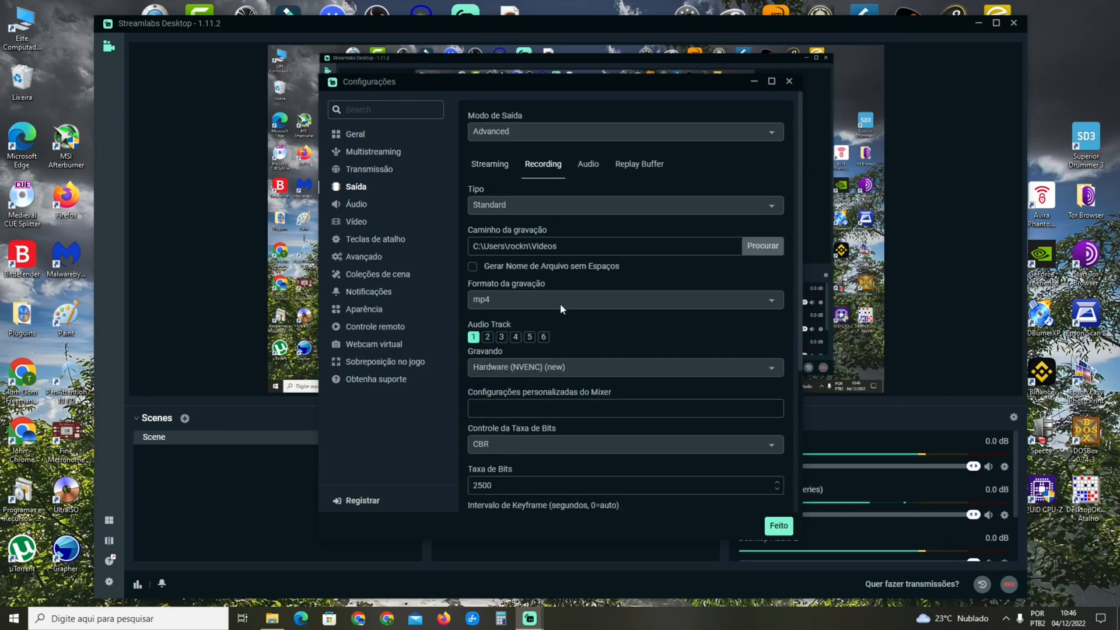
pyautogui.scroll(-3)
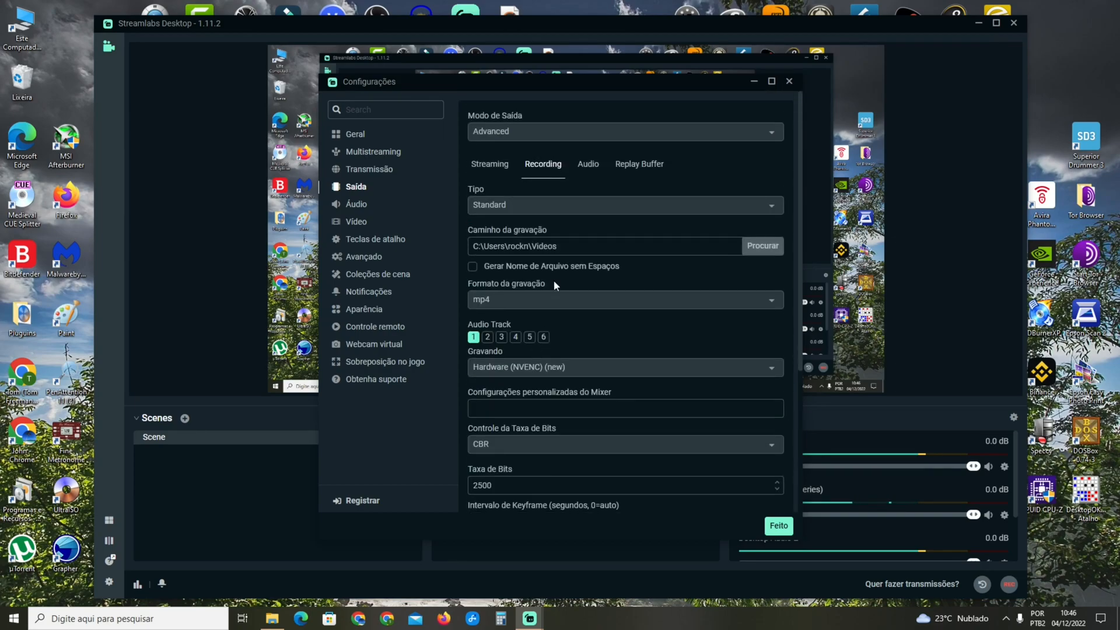
pyautogui.click(587, 163)
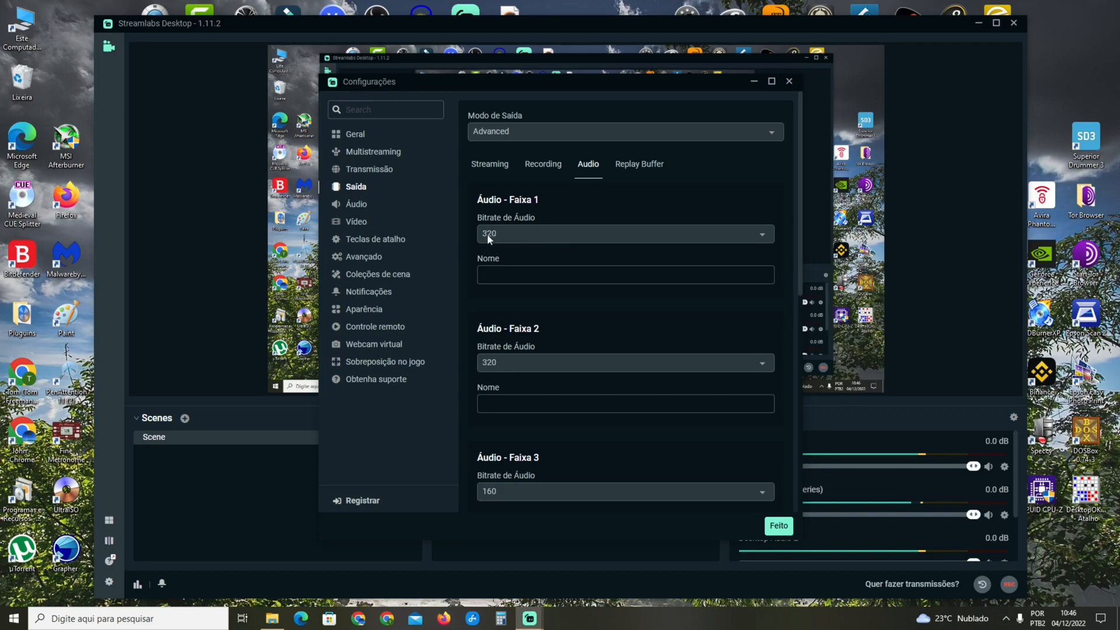
pyautogui.click(625, 234)
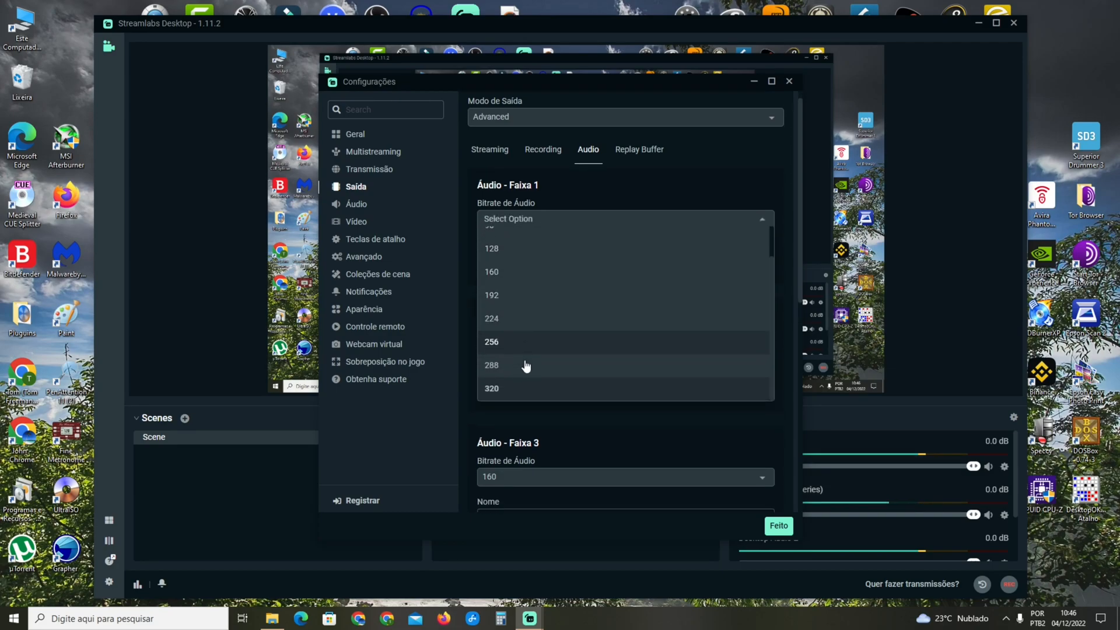
pyautogui.click(491, 388)
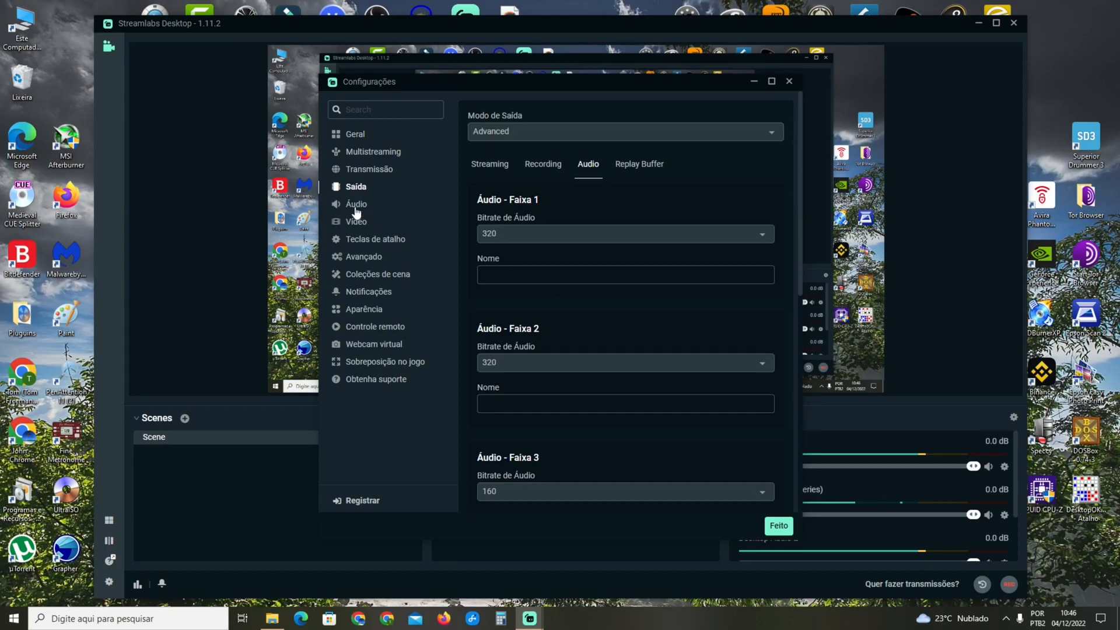
# On the Áudio page set Canais to Mono, then return to the Saída page.
pyautogui.click(356, 204)
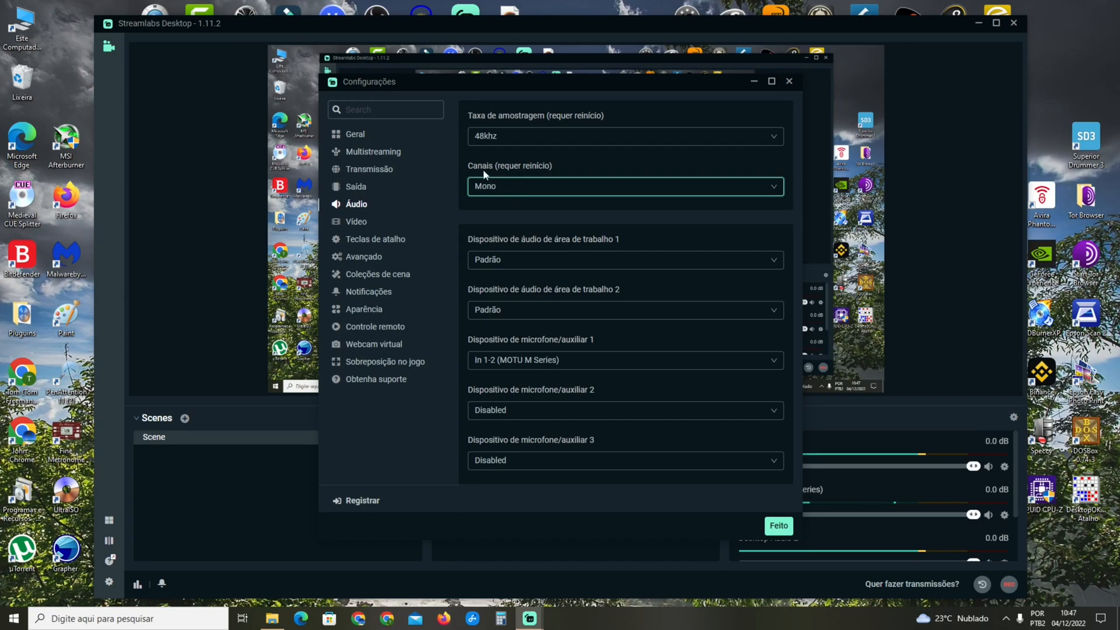
pyautogui.click(624, 185)
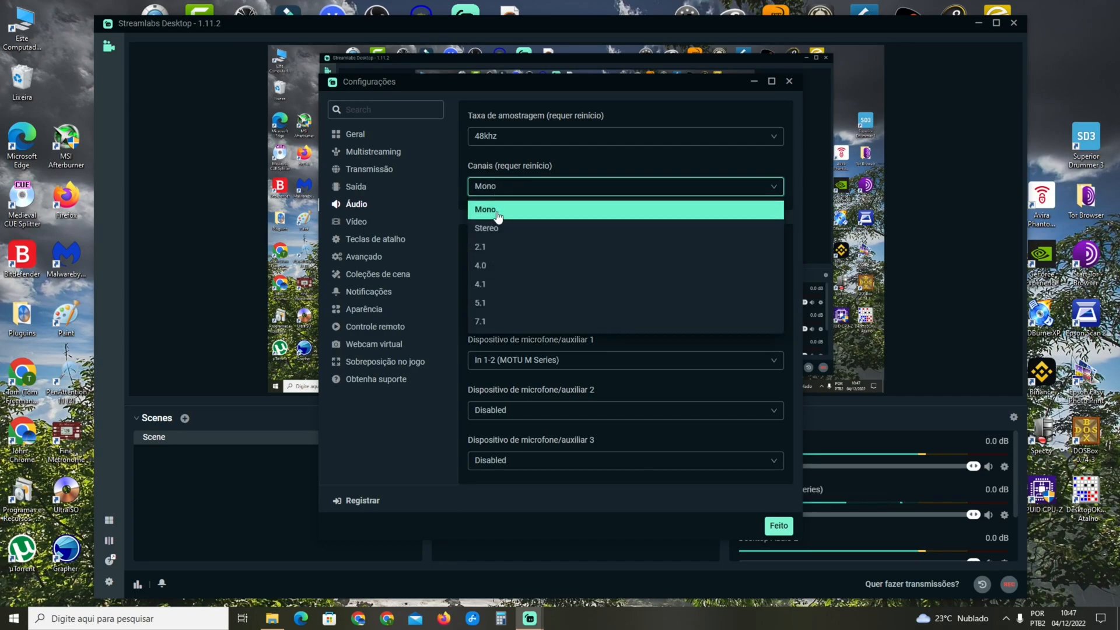
pyautogui.click(484, 209)
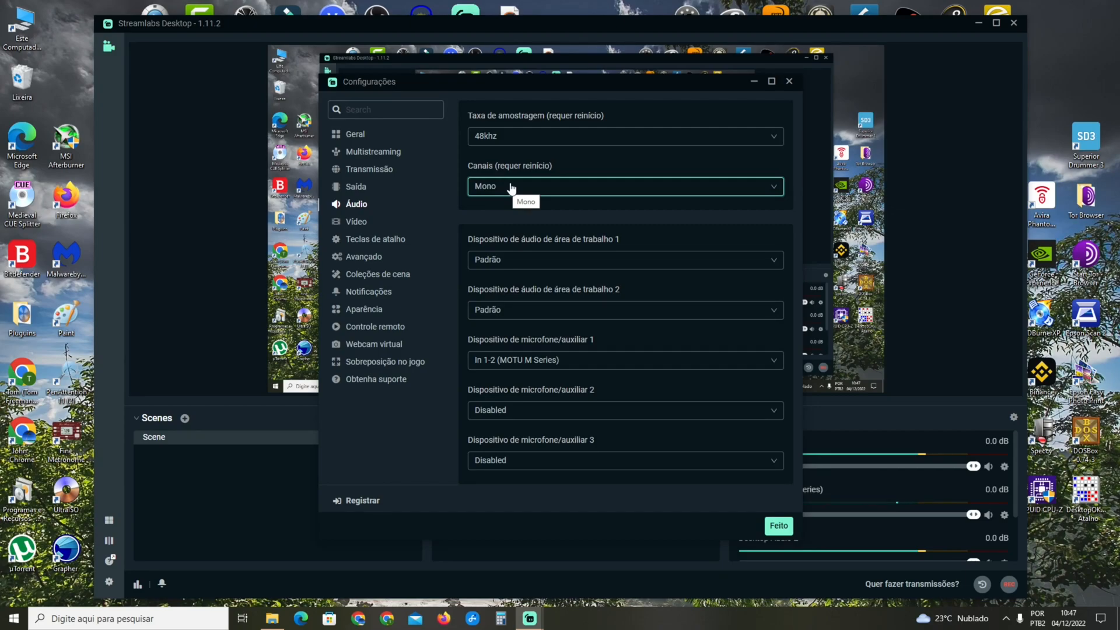
pyautogui.click(355, 181)
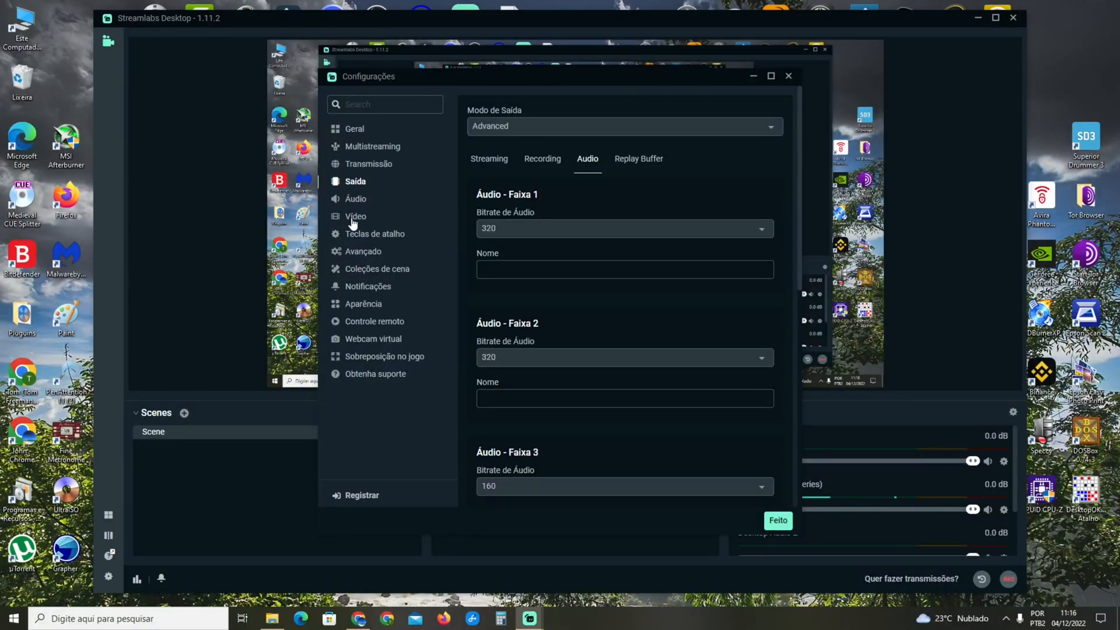
# On the Vídeo page choose 30 in Valores comuns de FPS.
pyautogui.click(355, 216)
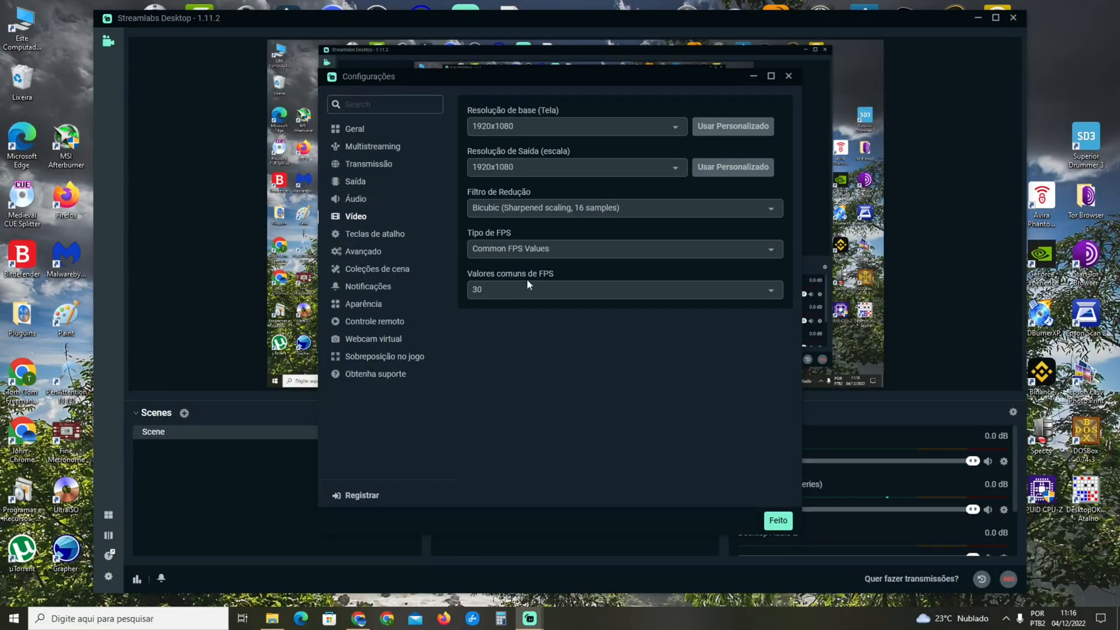
pyautogui.click(622, 290)
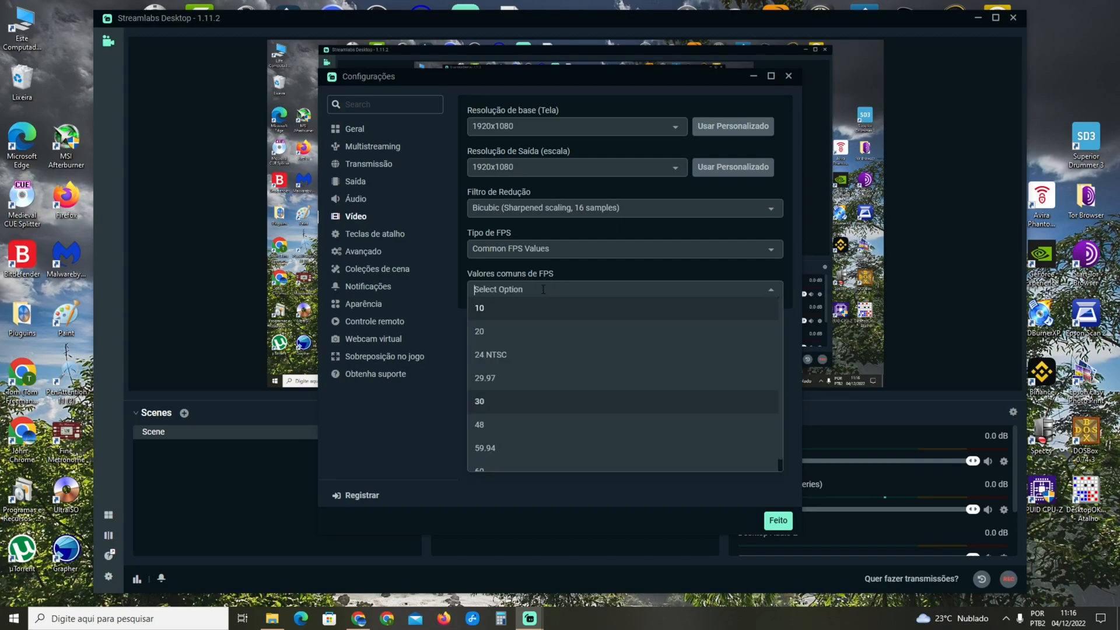
pyautogui.moveTo(536, 363)
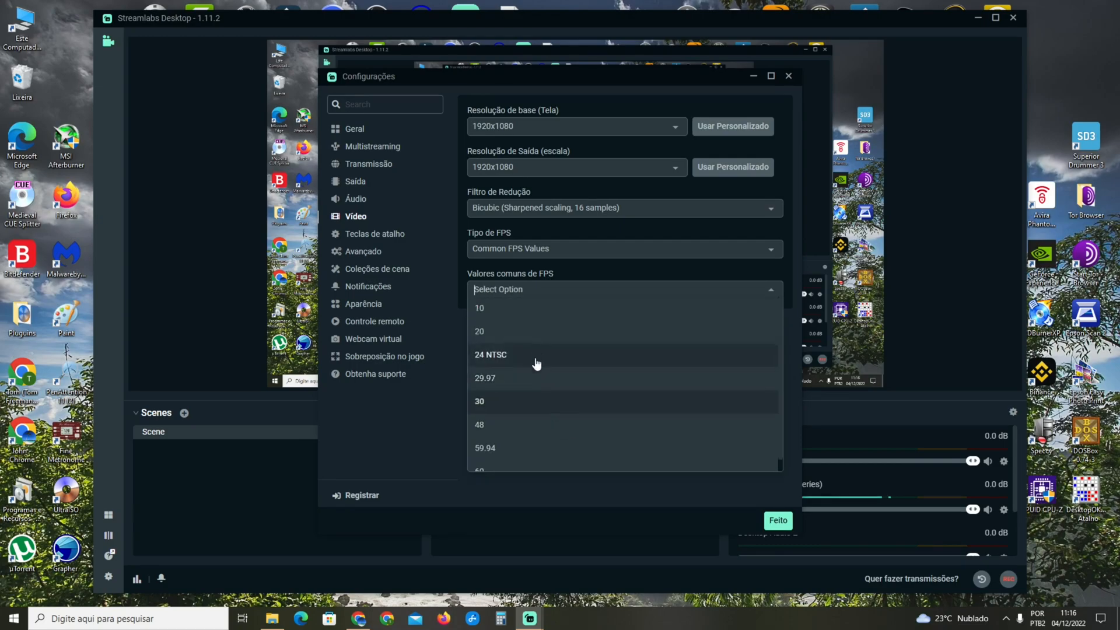
pyautogui.click(478, 401)
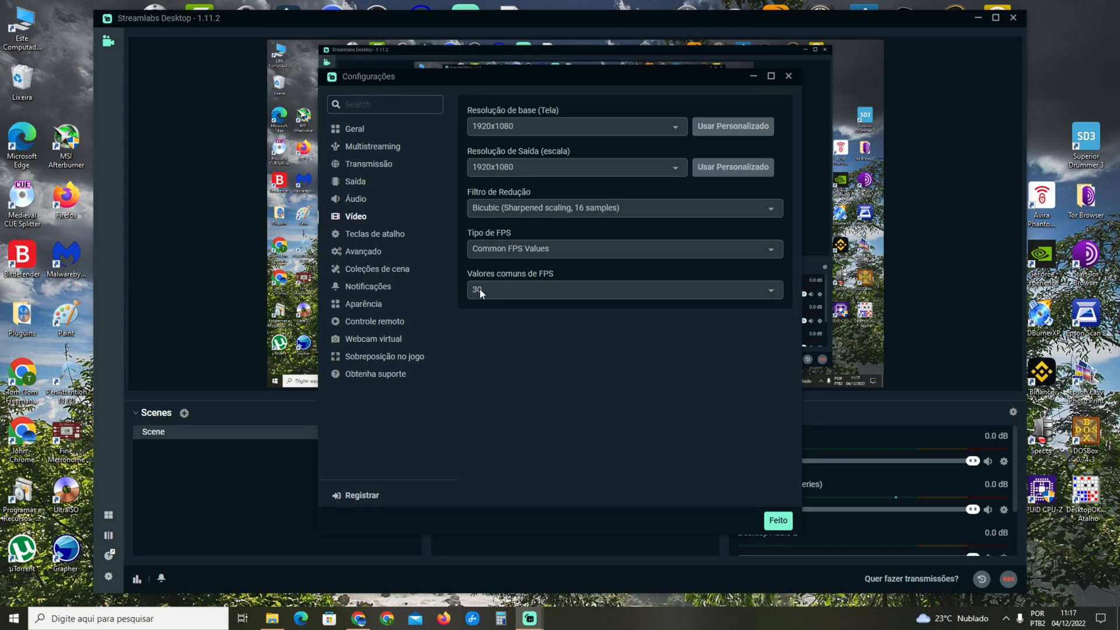
pyautogui.click(622, 290)
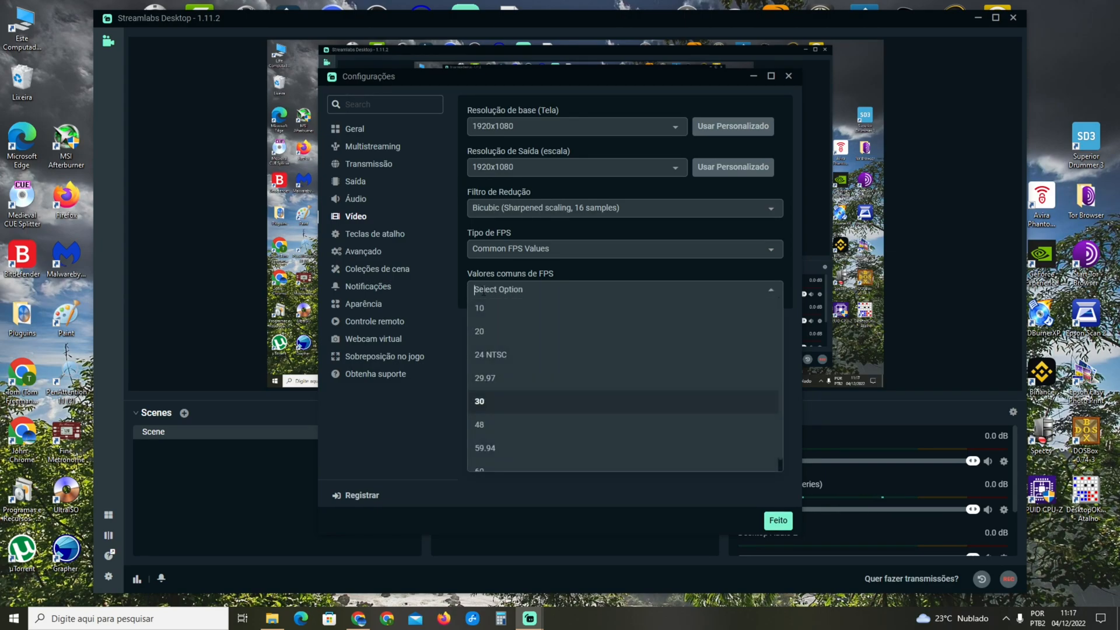
pyautogui.scroll(-3)
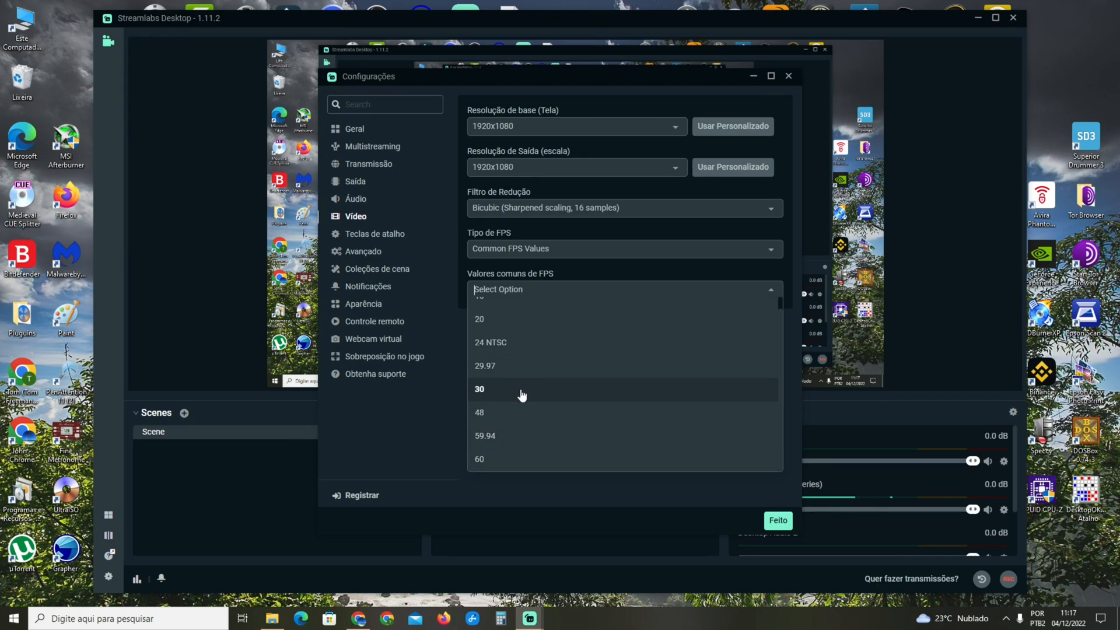
pyautogui.click(480, 389)
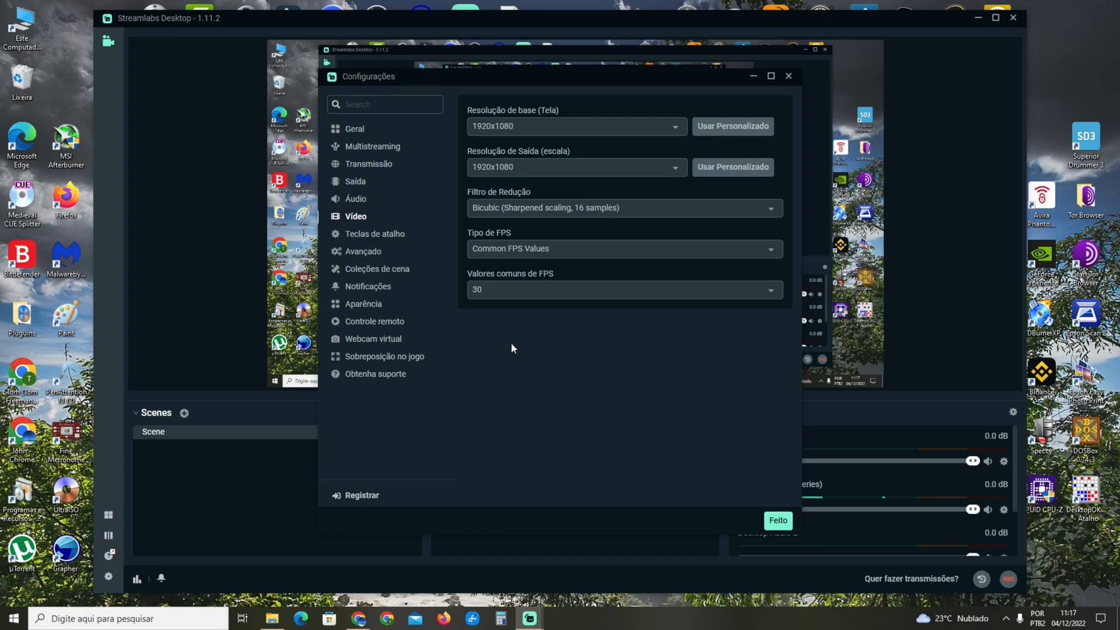
pyautogui.moveTo(507, 305)
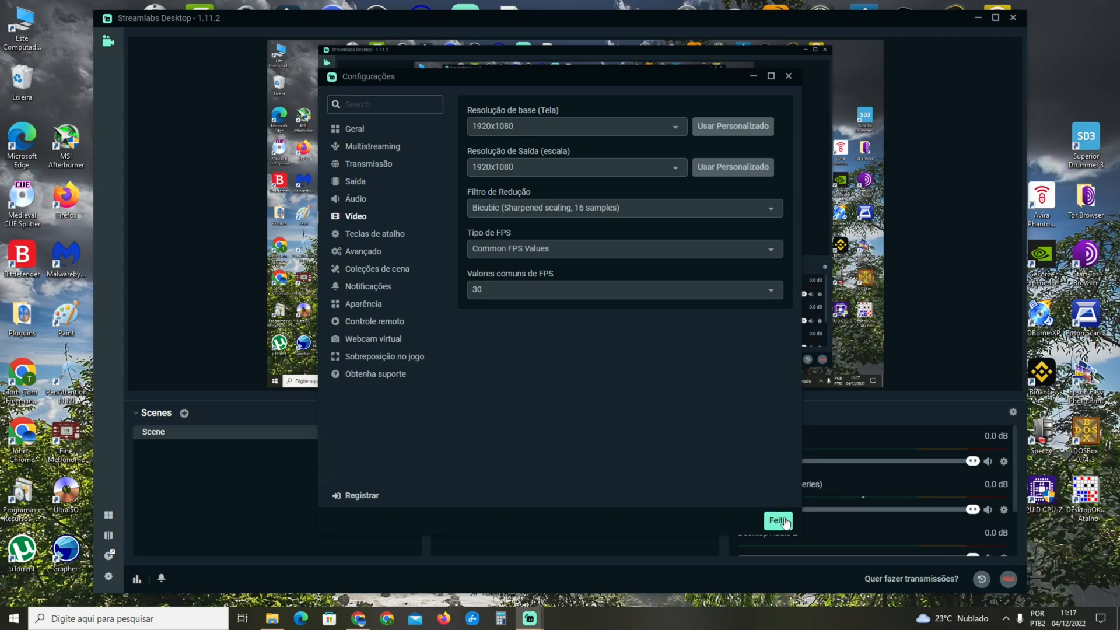
# Finish with Feito to close the Configurações window.
pyautogui.click(778, 520)
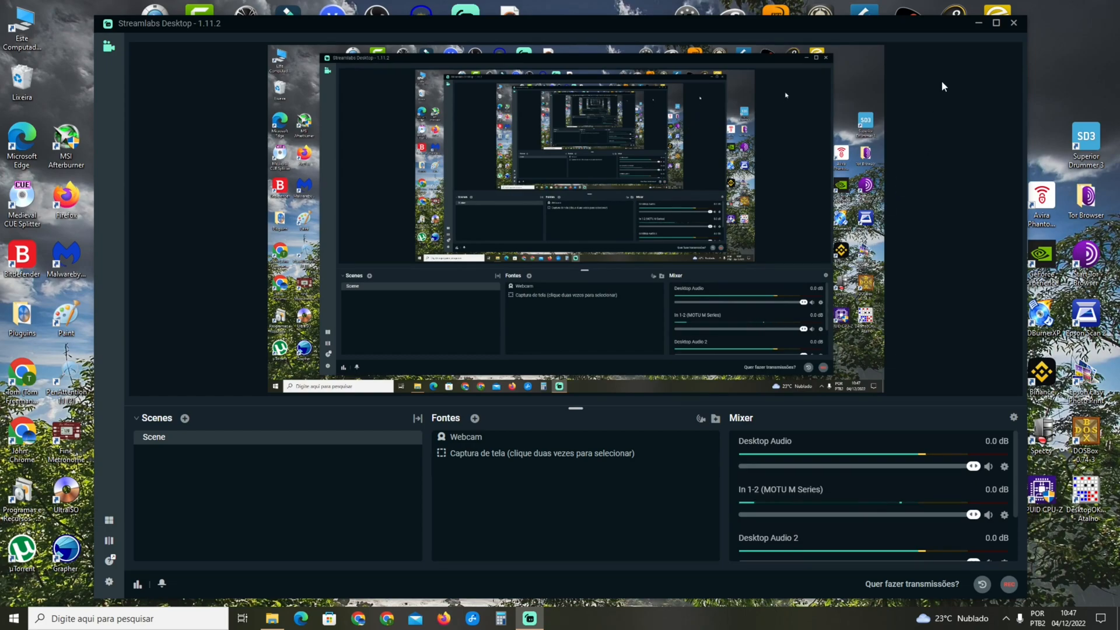
pyautogui.moveTo(907, 24)
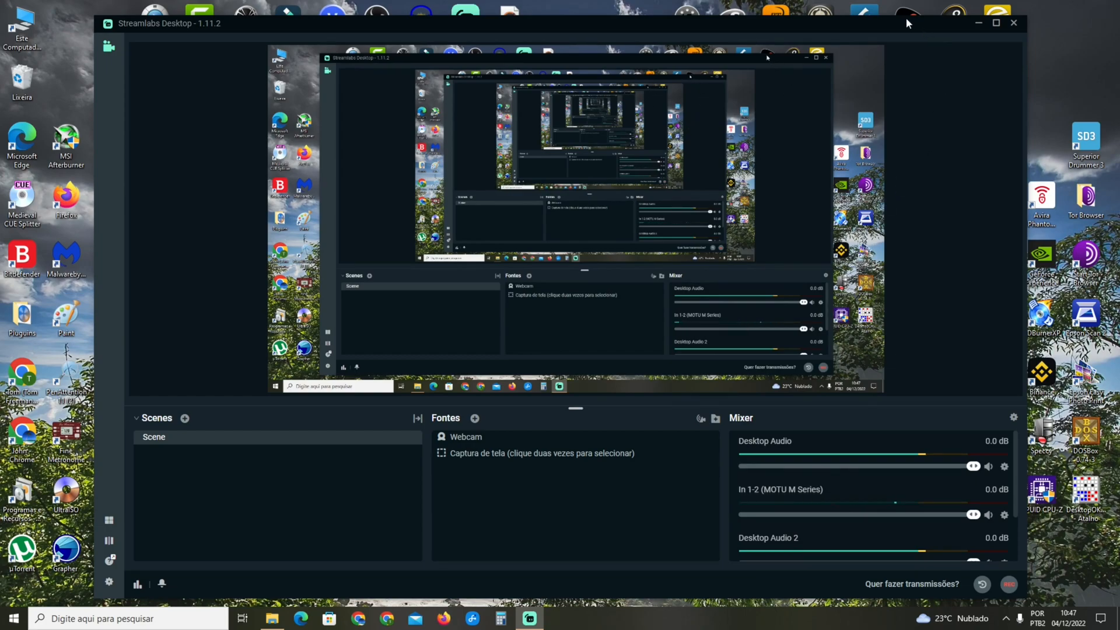